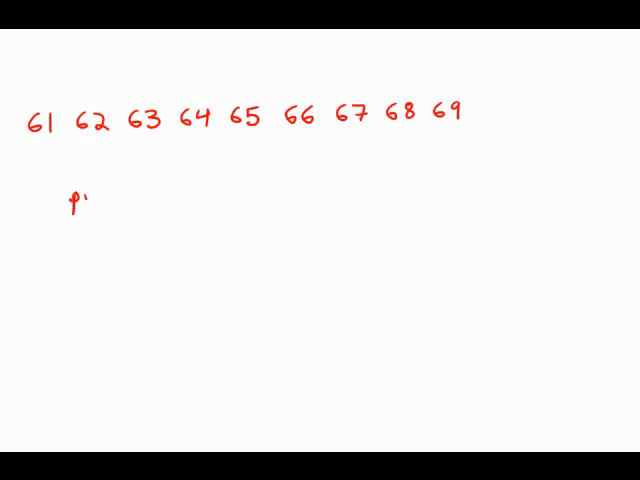
text(prime)
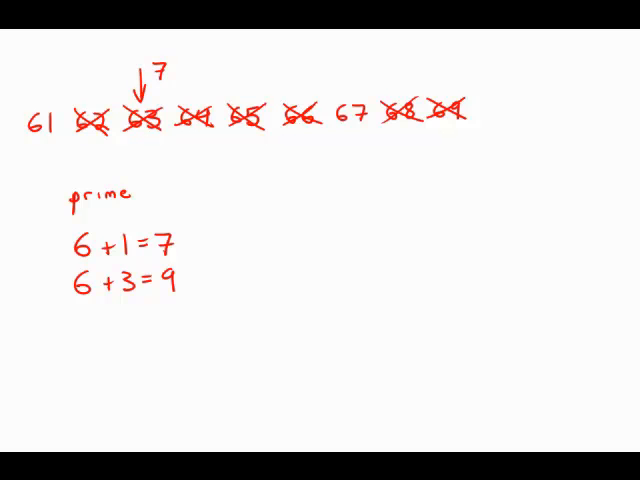
text(.9)
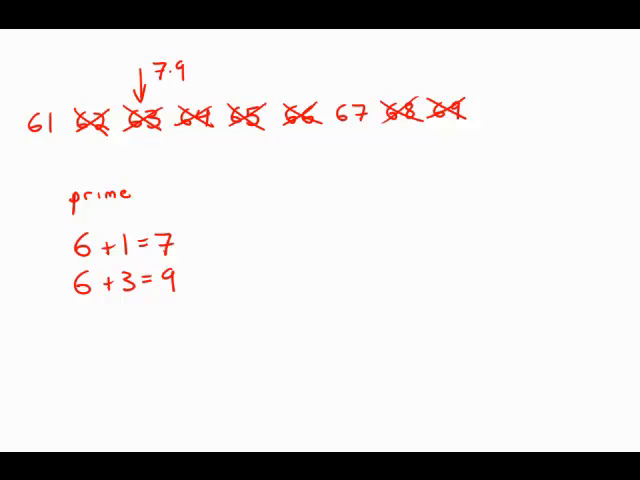